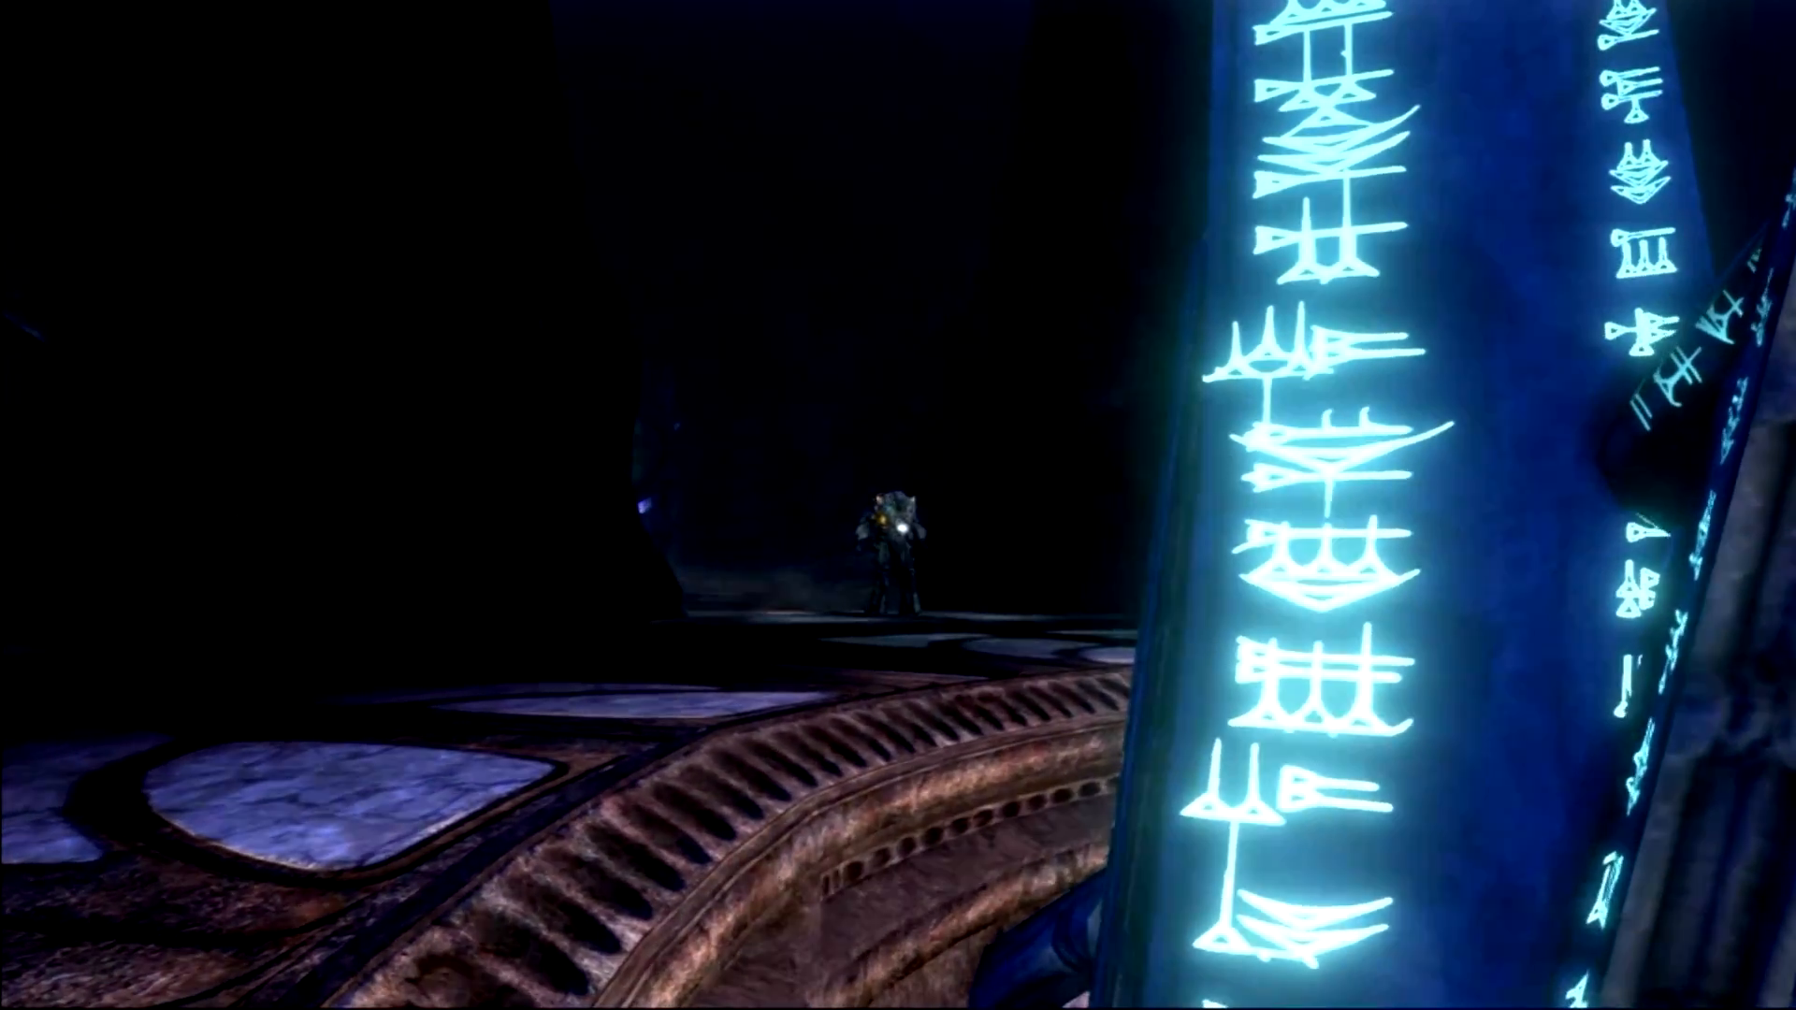
{"action": "mouse_move", "coordinate": [898, 505]}
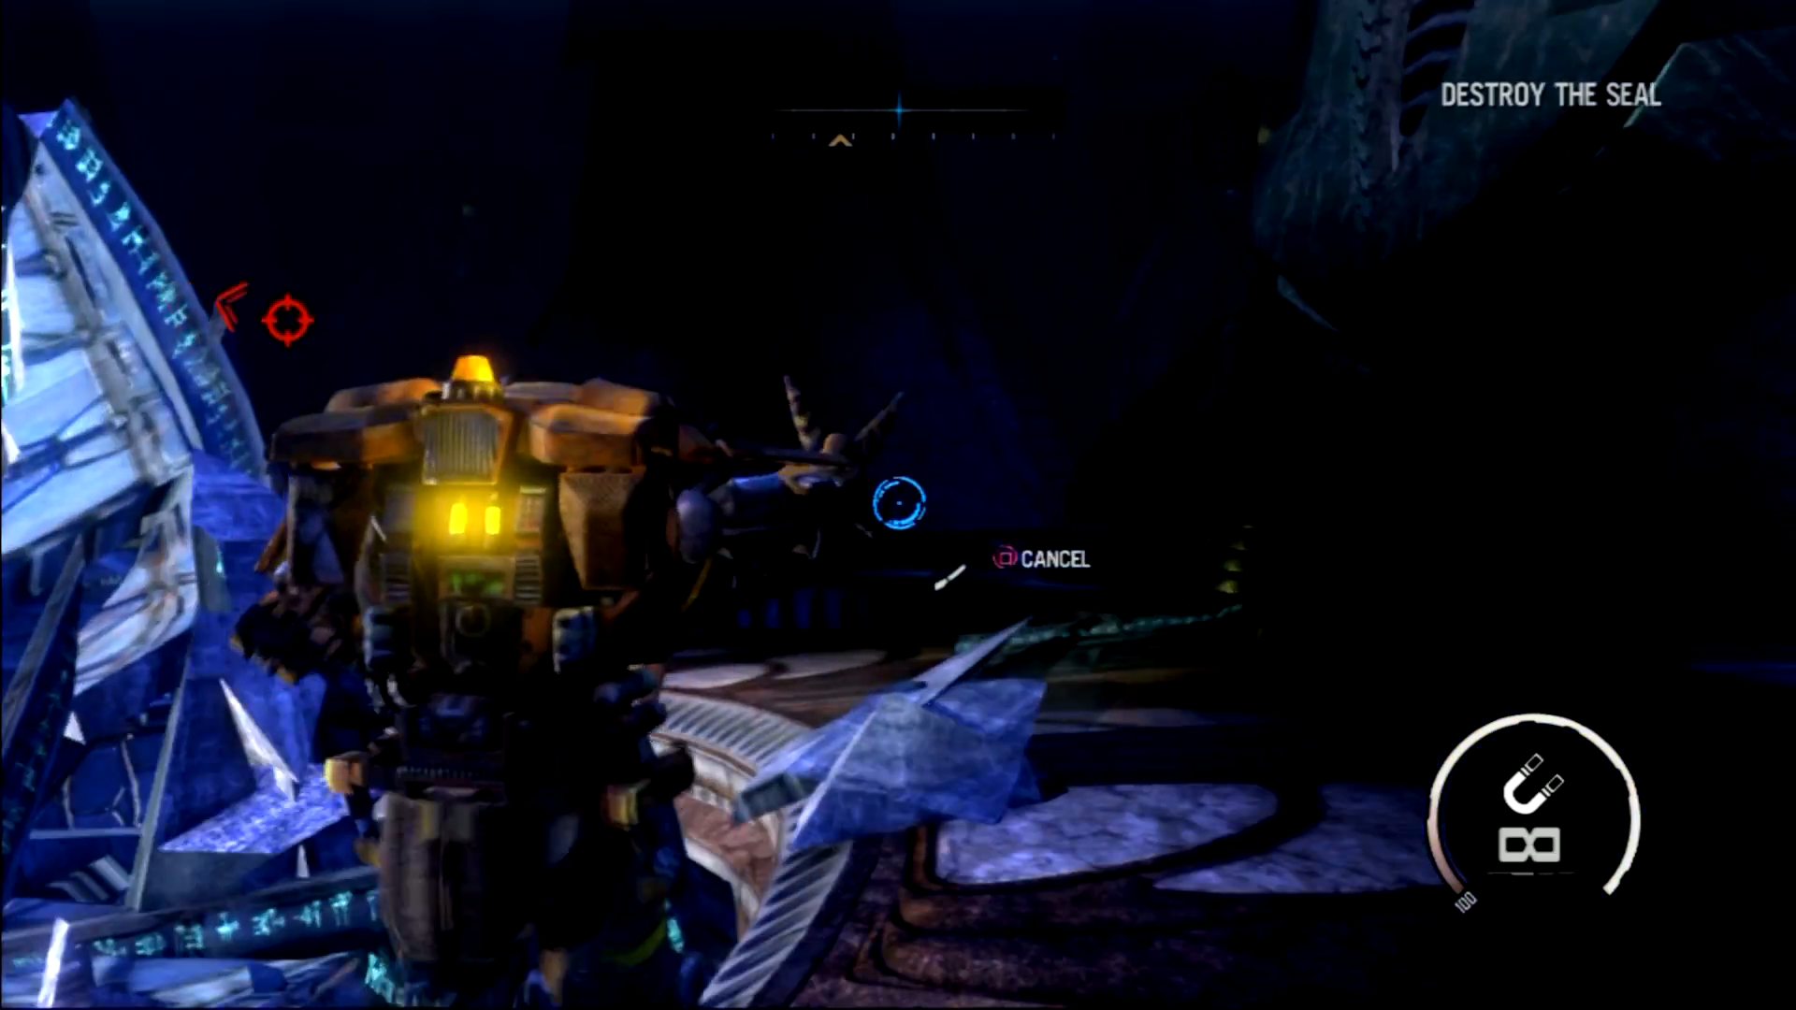
{"action": "mouse_move", "coordinate": [898, 505]}
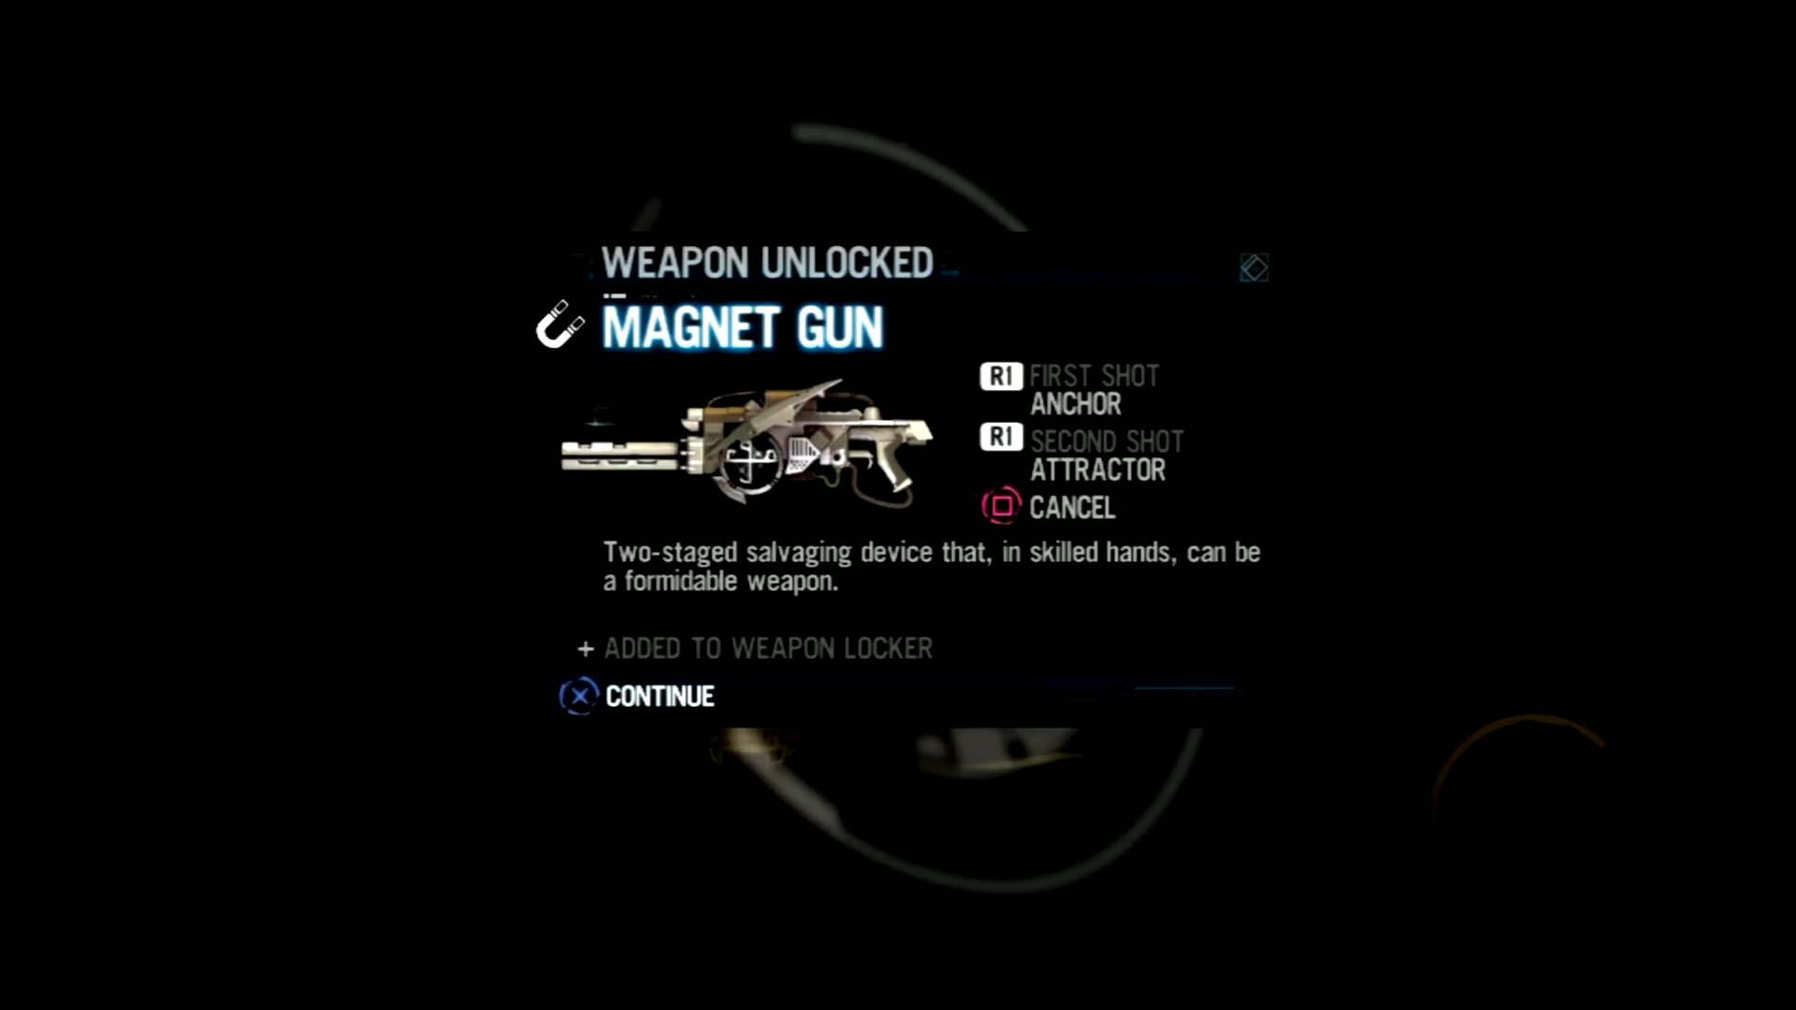
{"action": "left_click", "coordinate": [578, 696]}
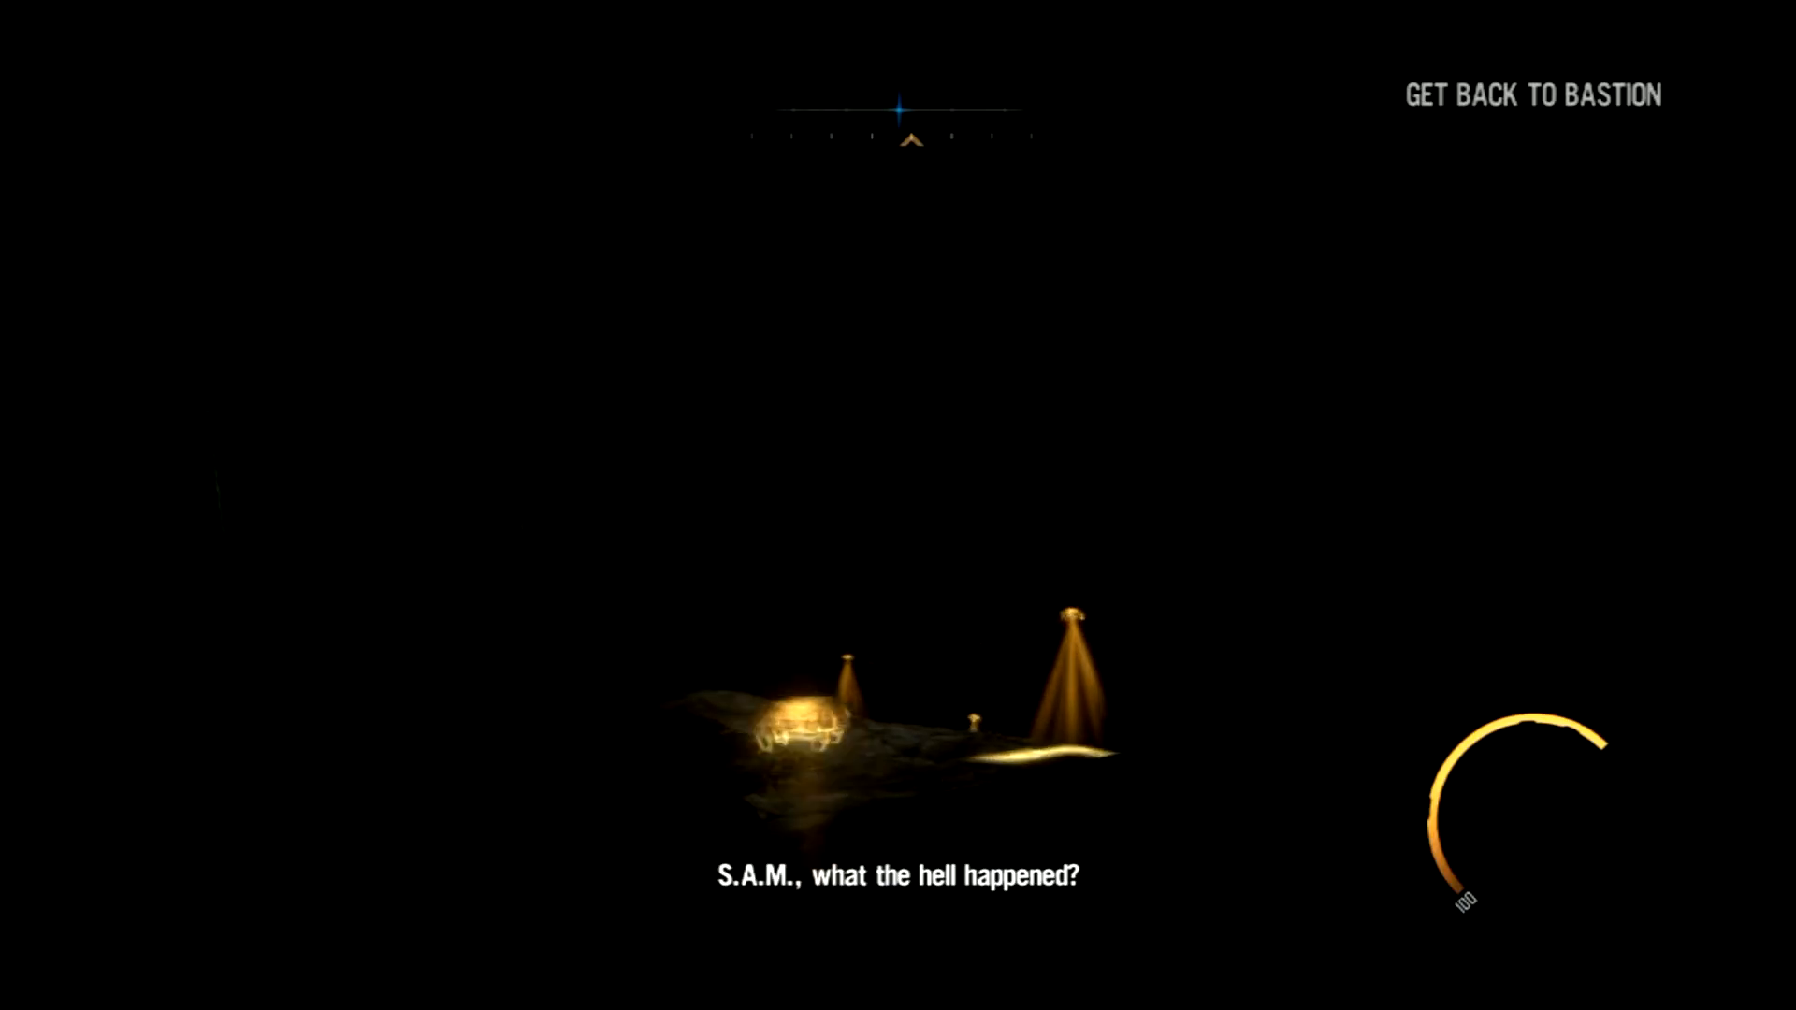